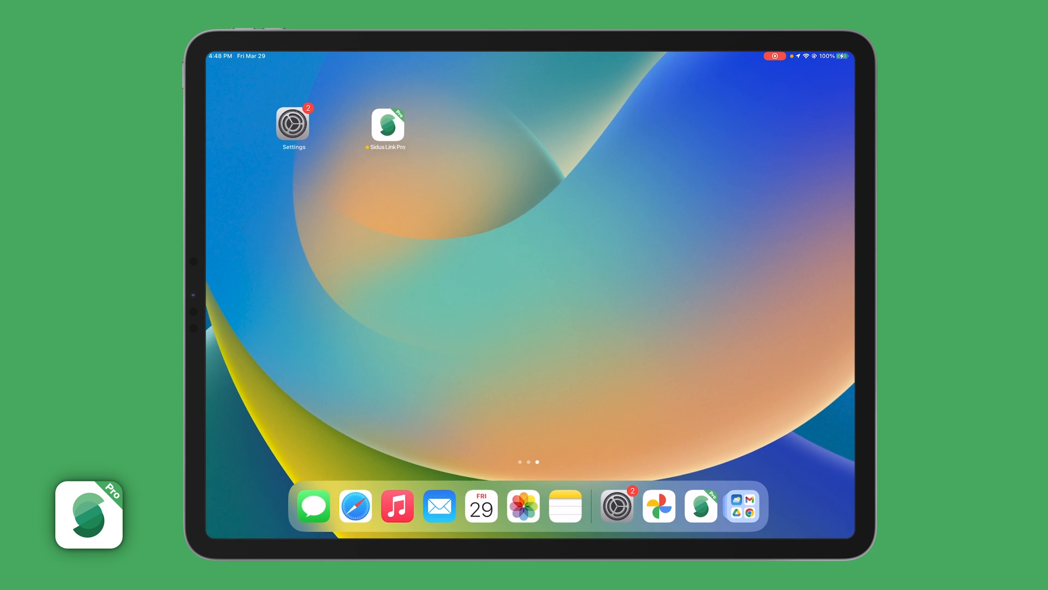
Launch Sidus Link Pro, dismiss Connection Management, toggle Broadcast Art-Net on then back to sACN MultiCast
left_click(387, 124)
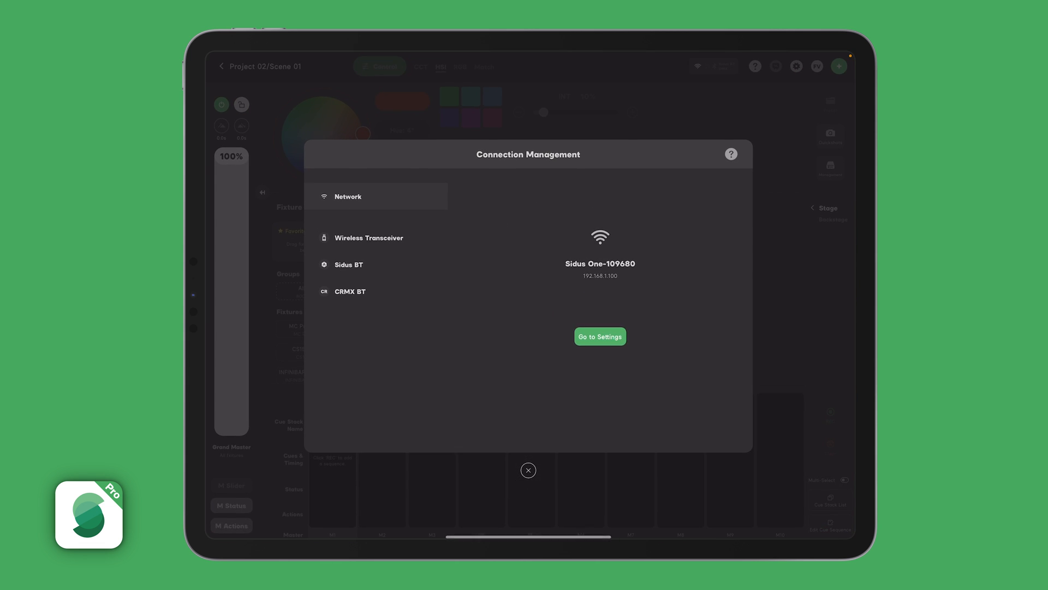
left_click(617, 123)
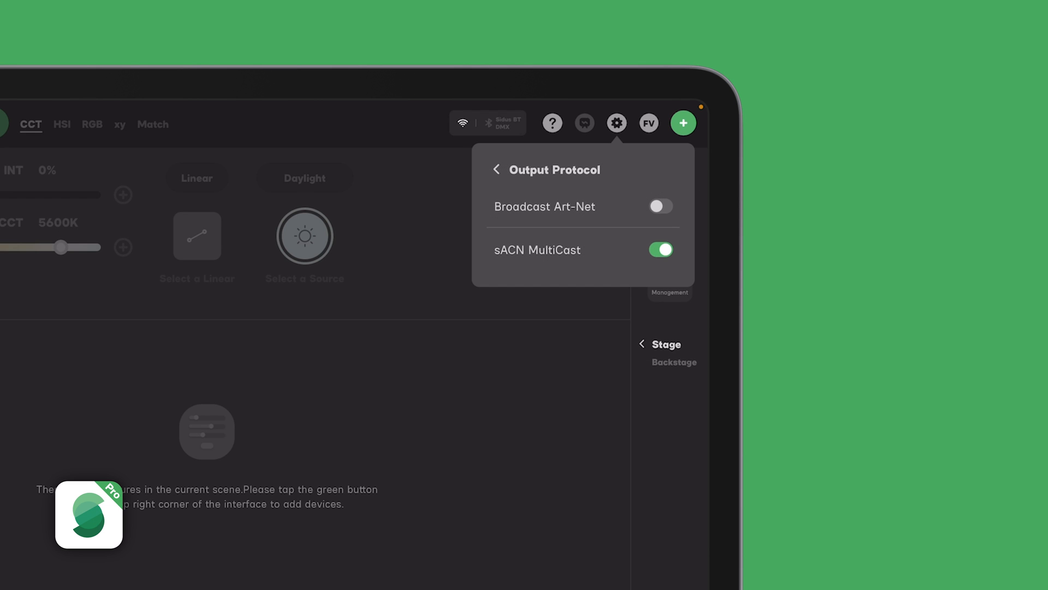
left_click(661, 206)
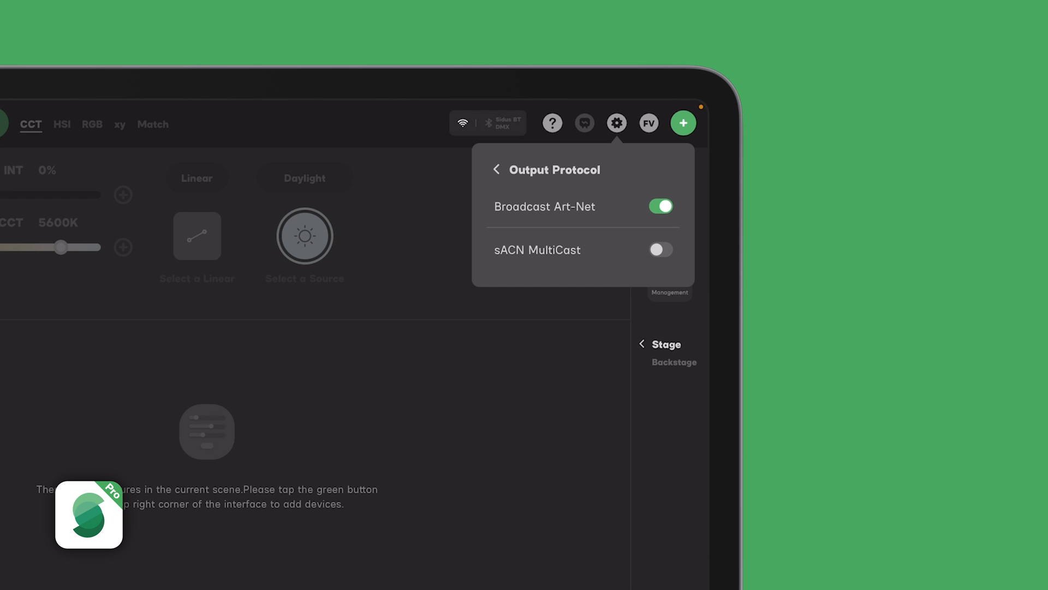
left_click(661, 250)
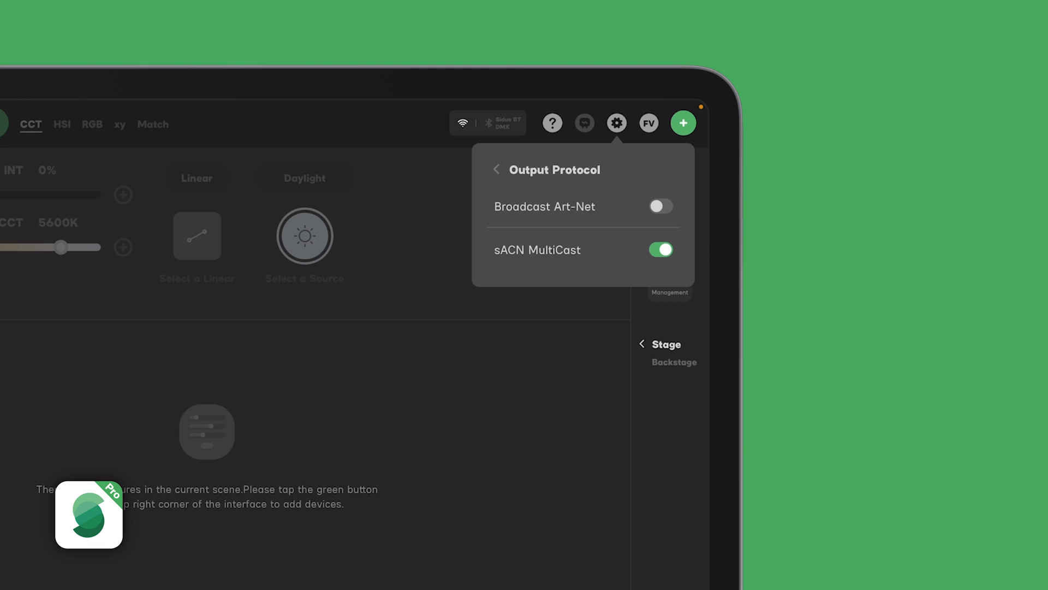
left_click(497, 169)
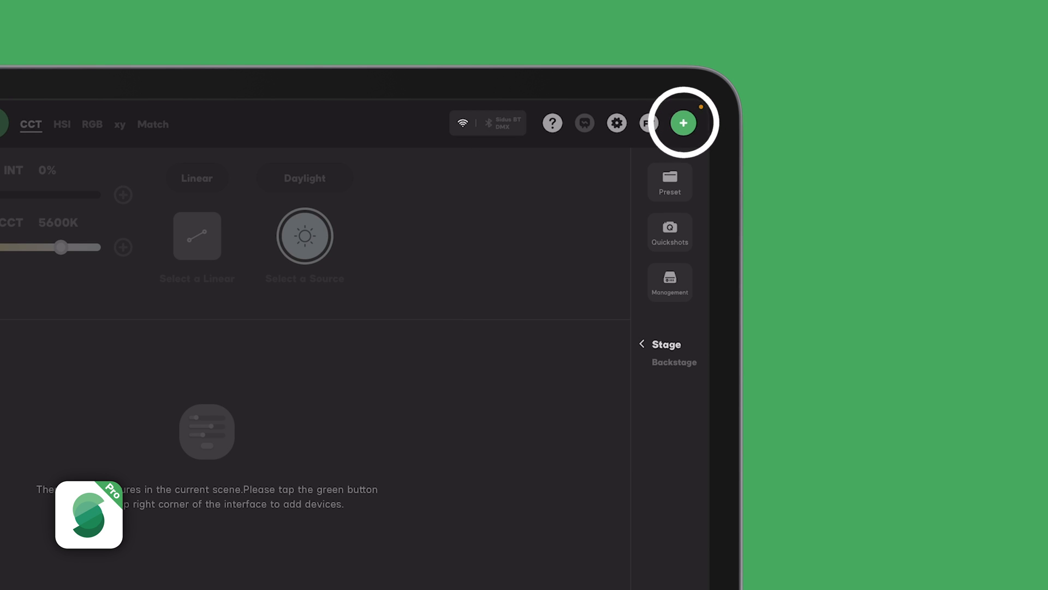
Start Add New Fixtures from the + menu and clear the scanned Sidus BT fixture
left_click(683, 122)
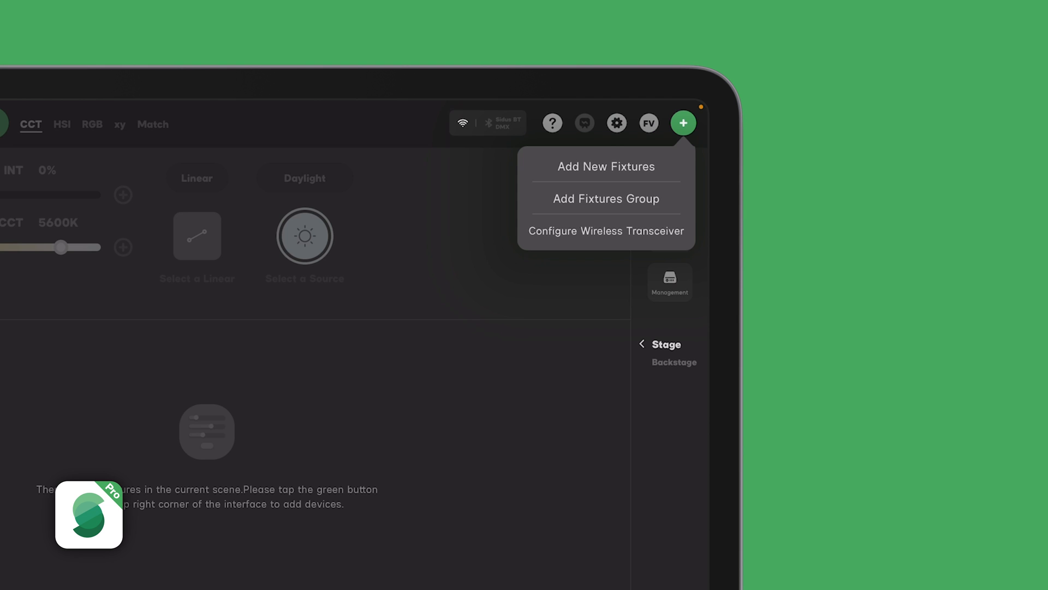
left_click(605, 166)
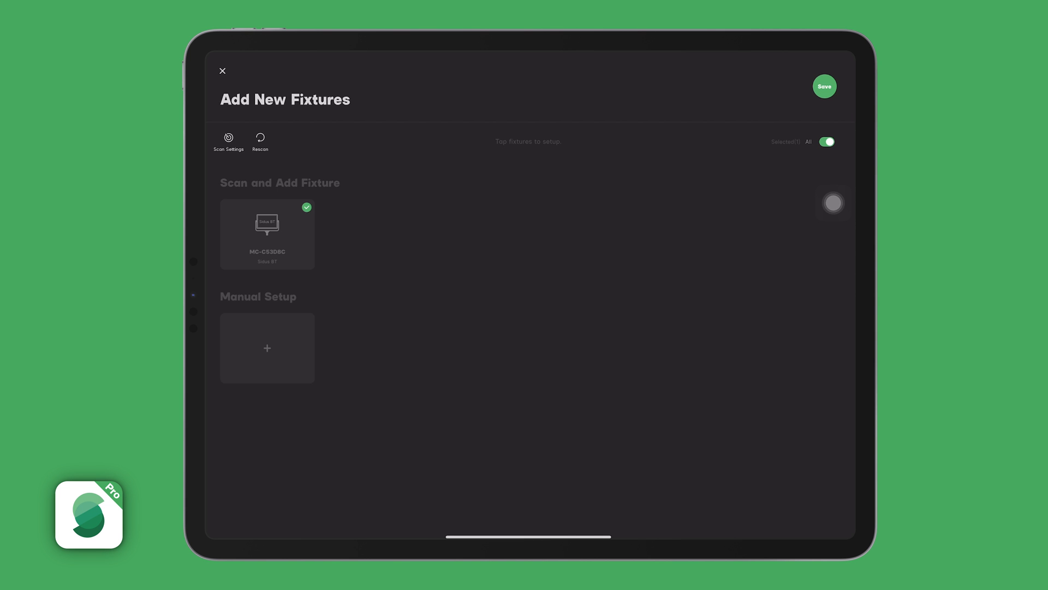
left_click(824, 141)
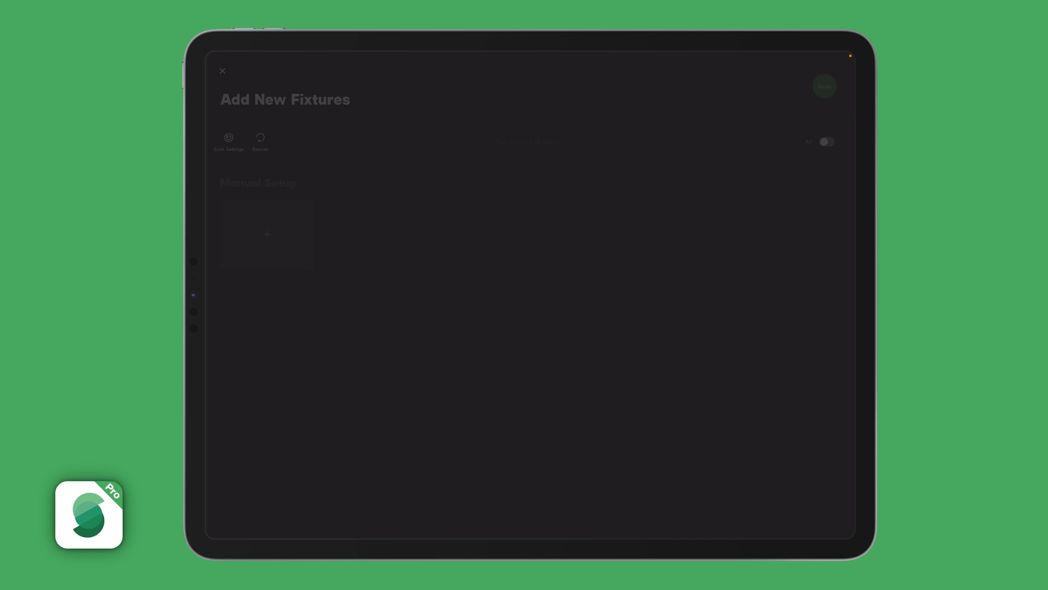
Manually set up a fixture as Aputure > Mini > MC Pro with Mode 01:CCT&RGB
left_click(267, 234)
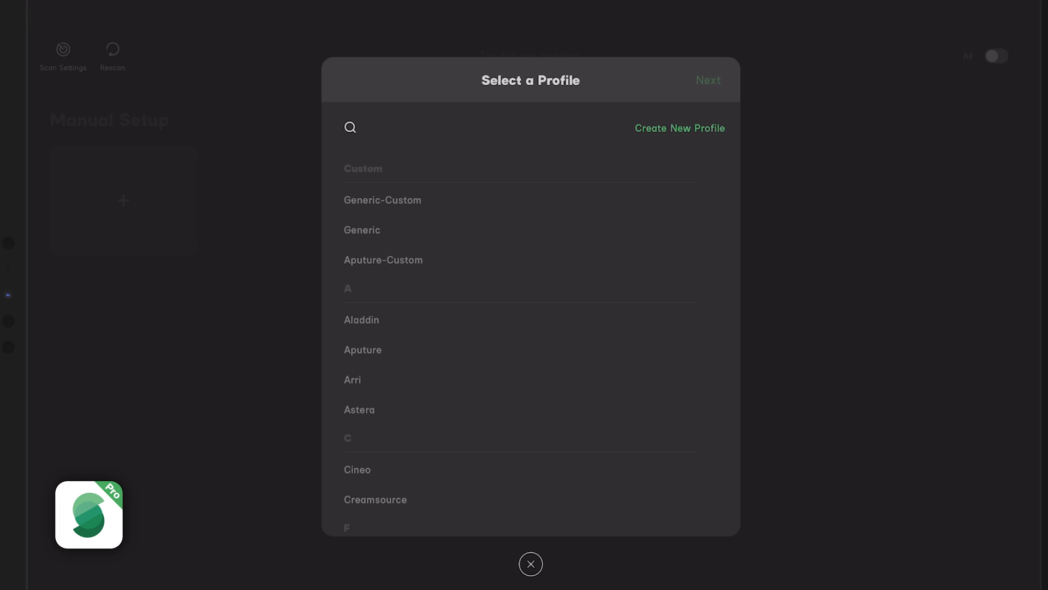
left_click(363, 350)
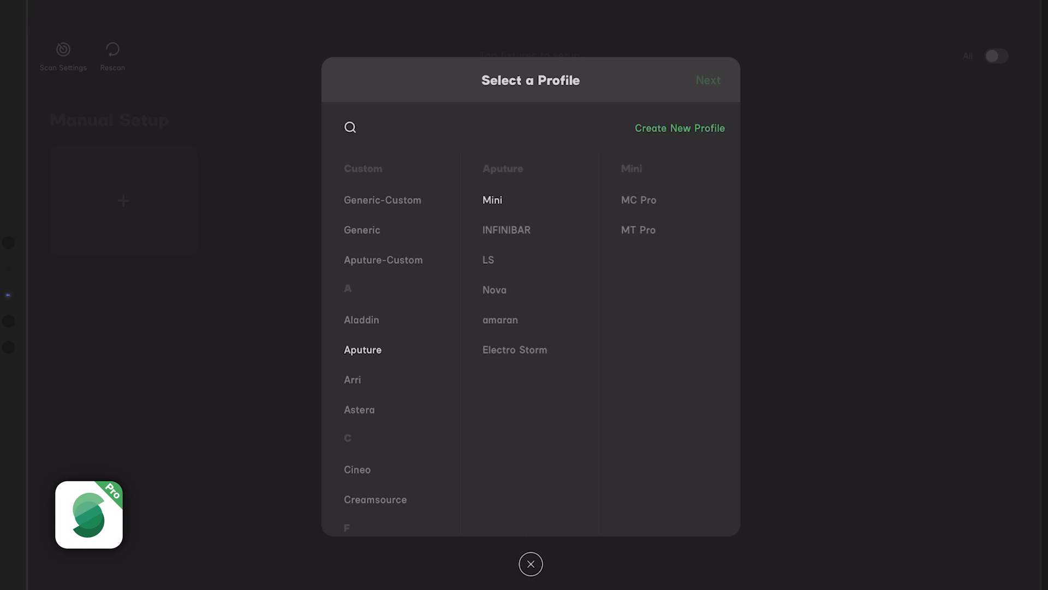
left_click(637, 200)
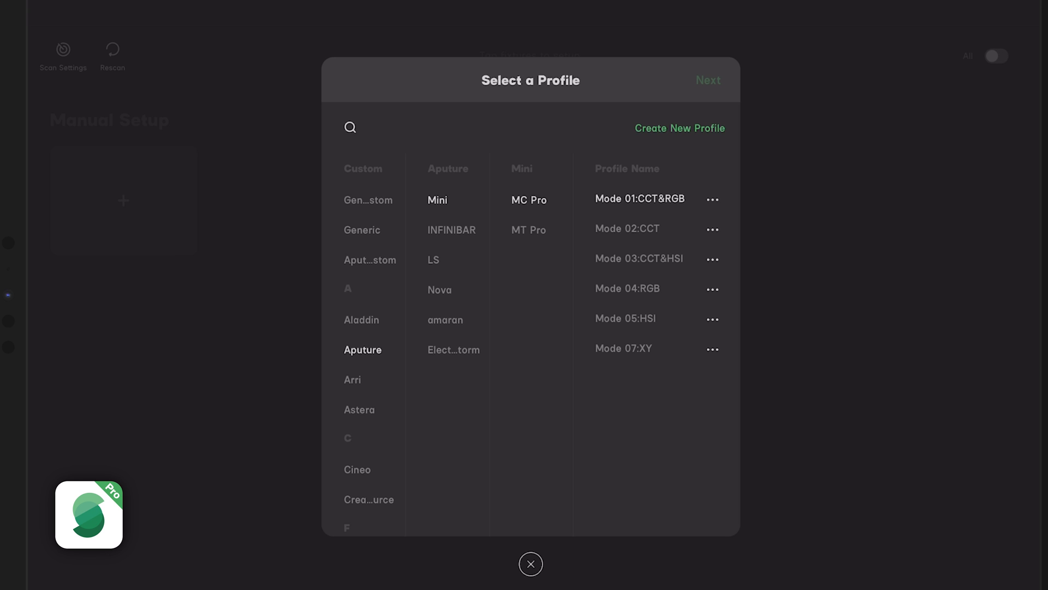
left_click(437, 200)
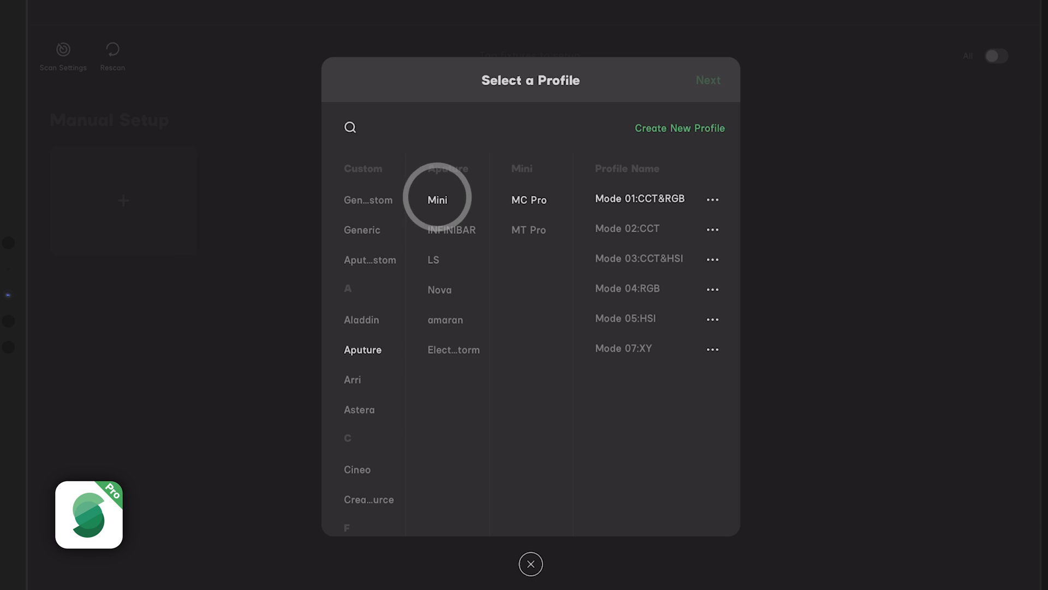
left_click(610, 198)
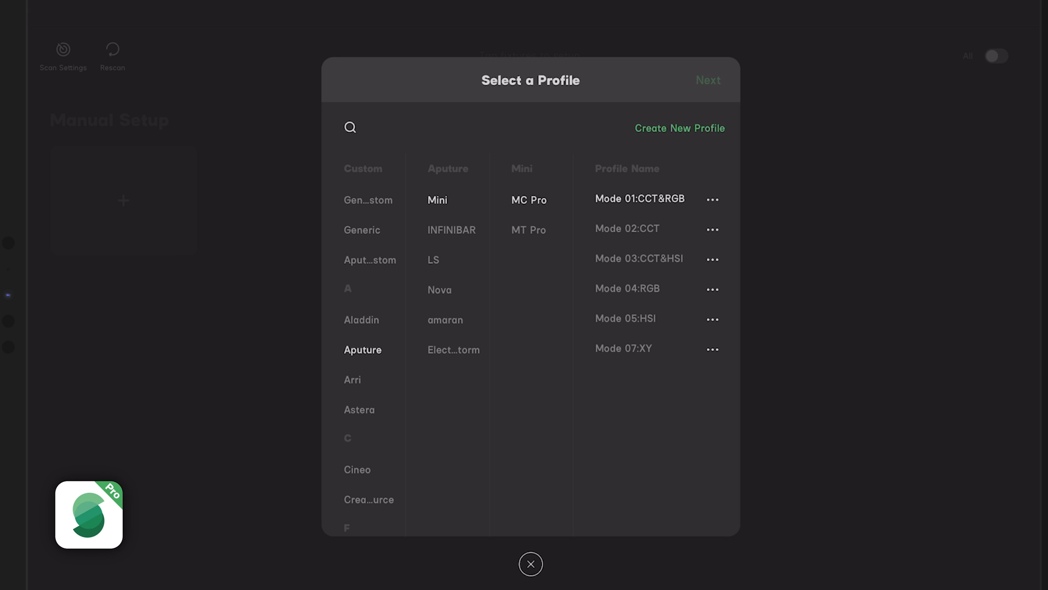
left_click(639, 199)
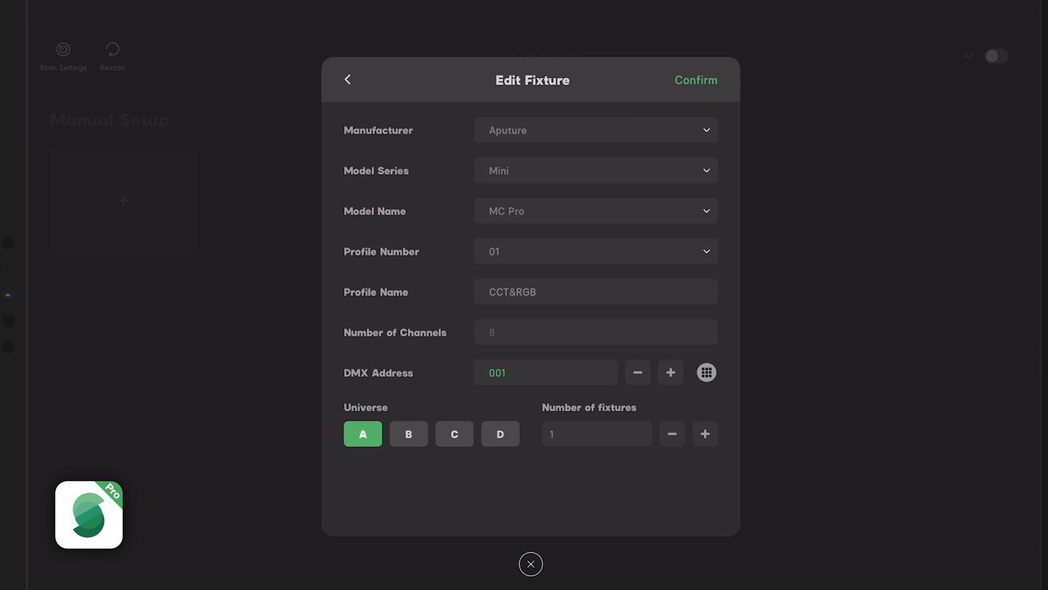
Set the number of MC Pro fixtures to 2 at DMX 001, universe A, and confirm
left_click(706, 372)
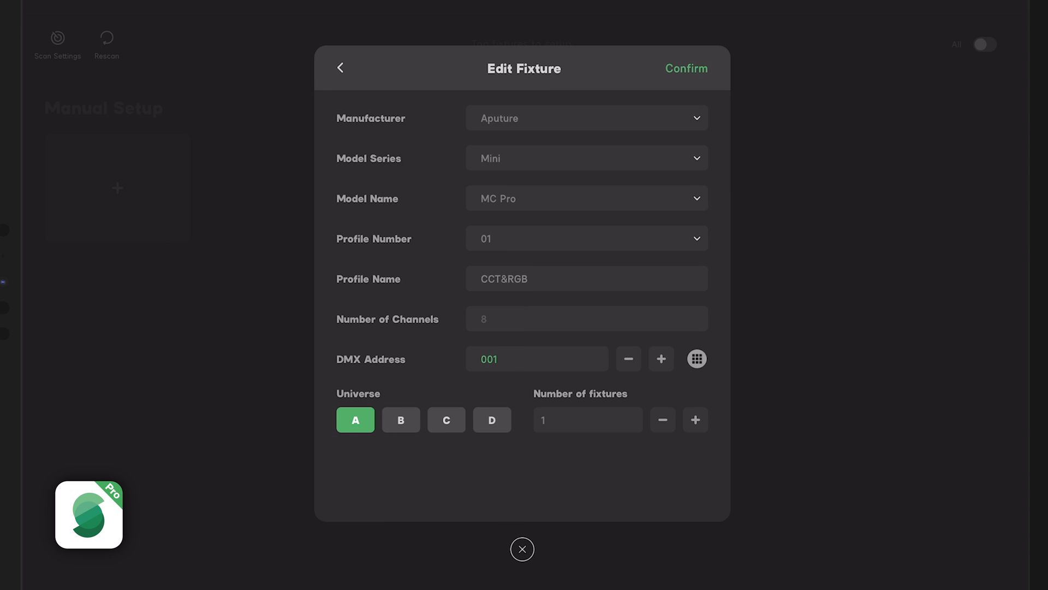
left_click(695, 420)
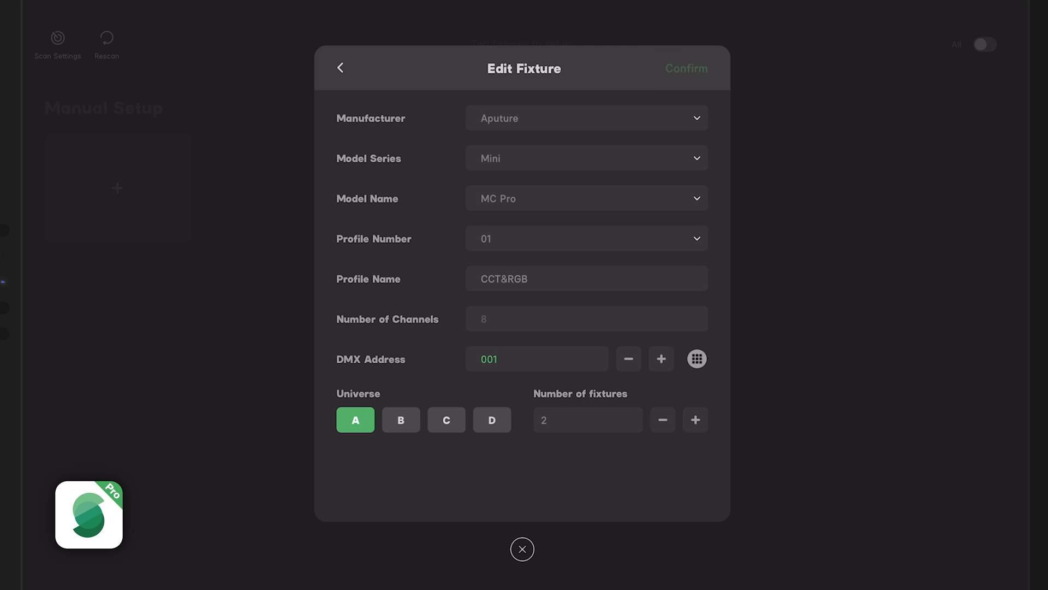
left_click(685, 69)
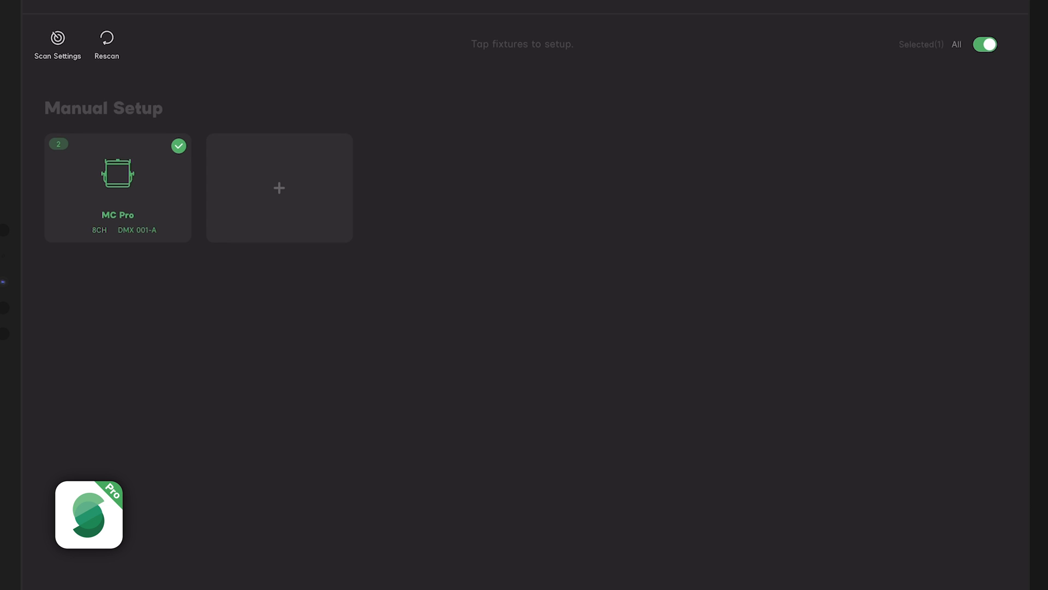
left_click(279, 188)
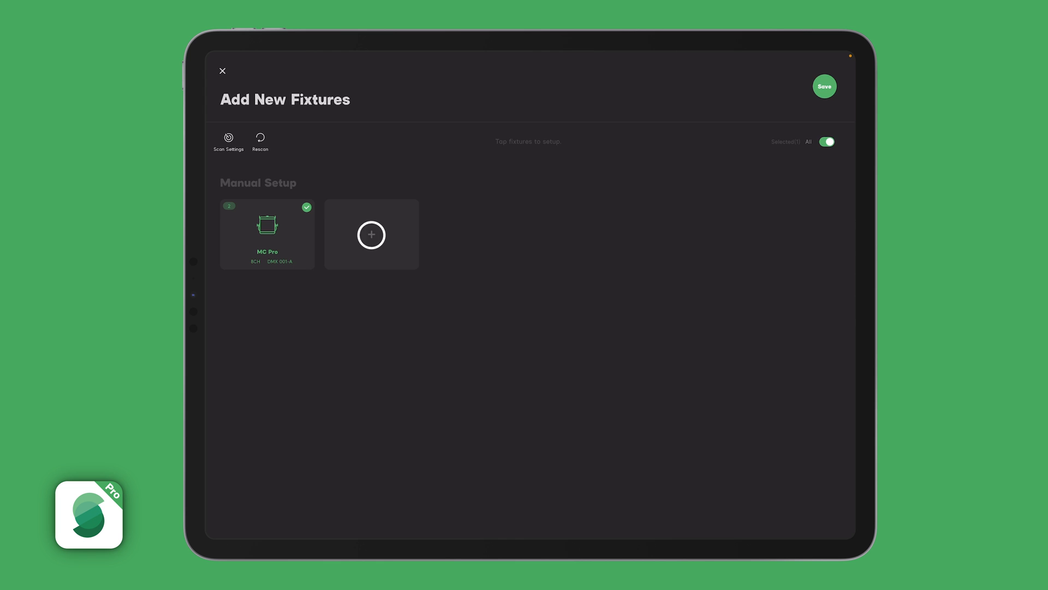
Create an Aputure Electro Storm CS15 profile with the CCT-RGB crossfade channel preset at DMX 017
left_click(371, 235)
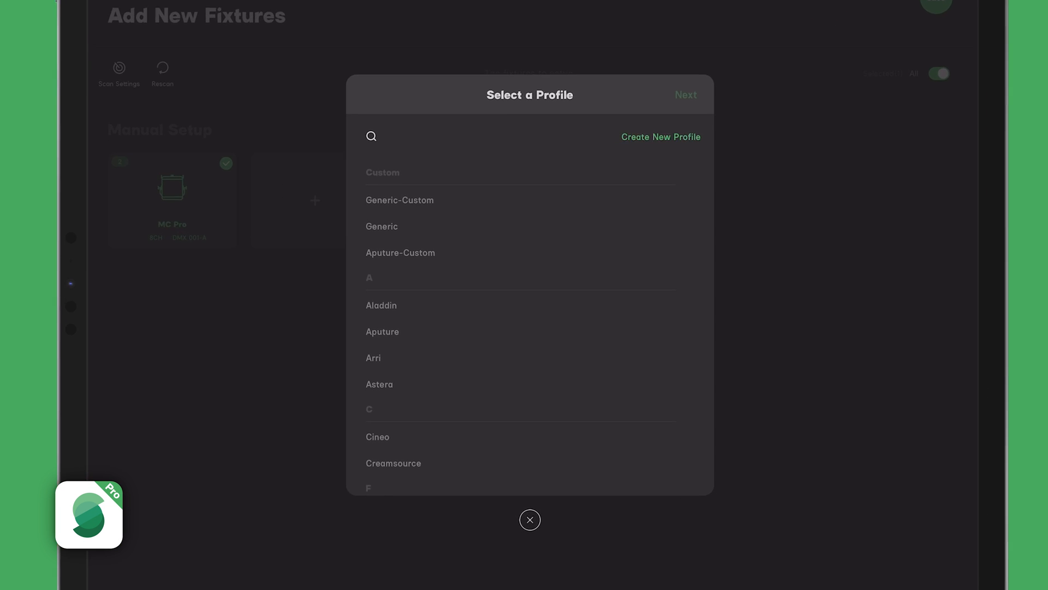
left_click(661, 136)
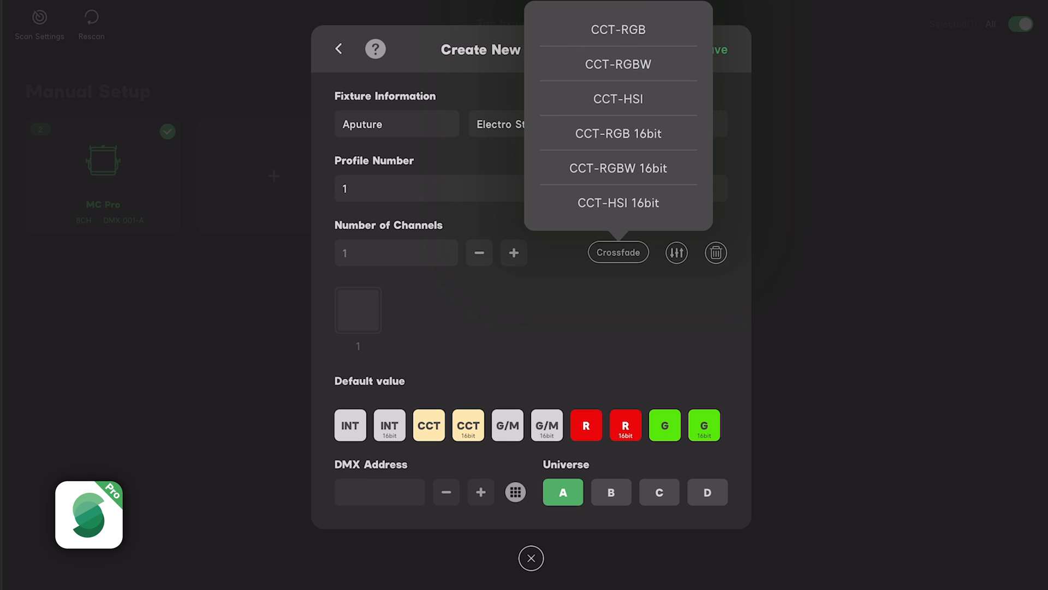
left_click(617, 29)
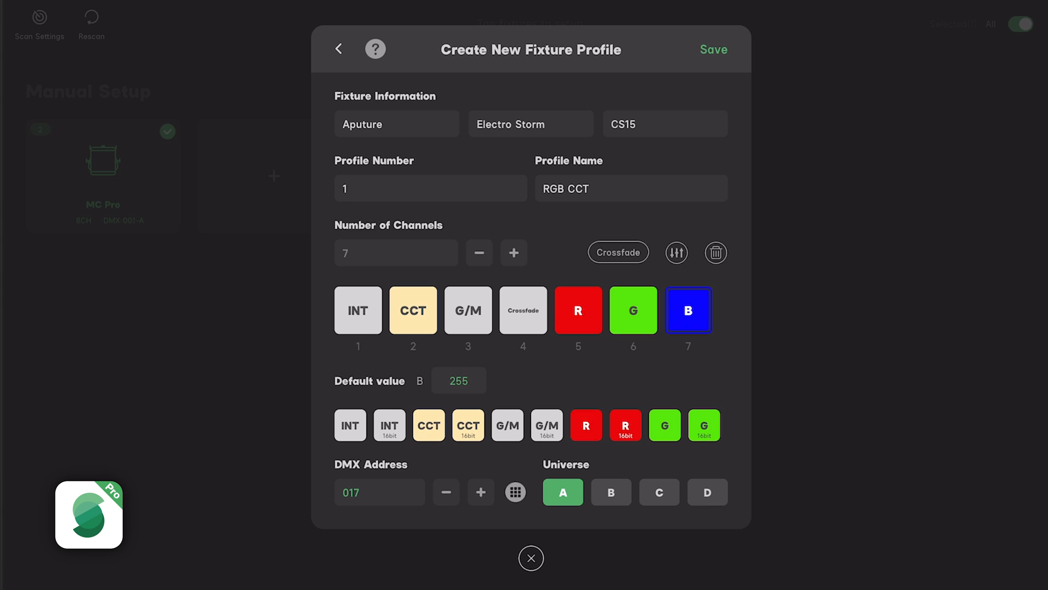
left_click(350, 492)
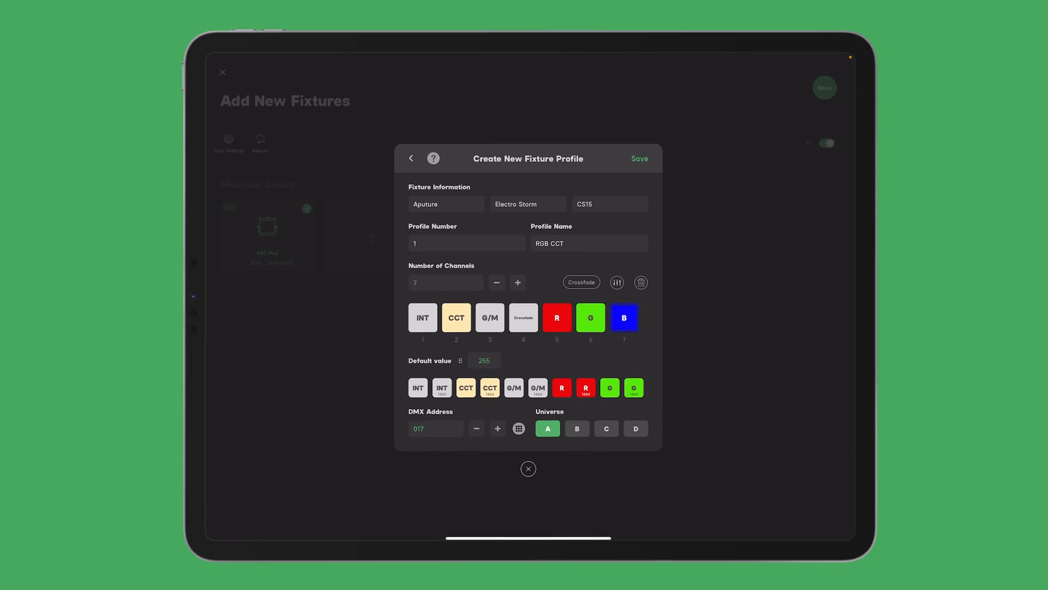
left_click(638, 158)
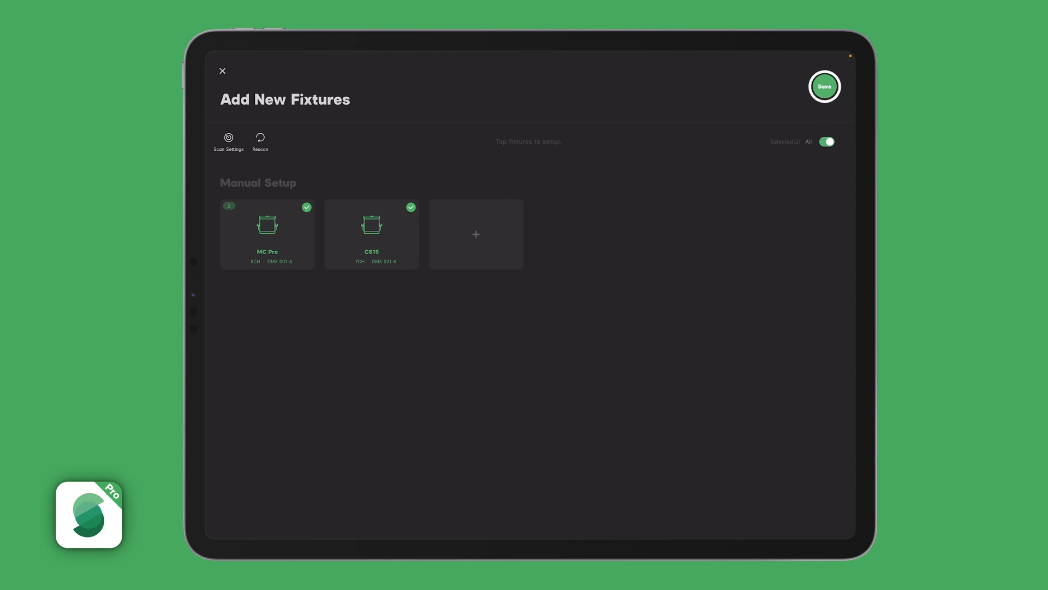
Save the MC Pro and CS15 fixtures so their faders appear in the scene
left_click(824, 87)
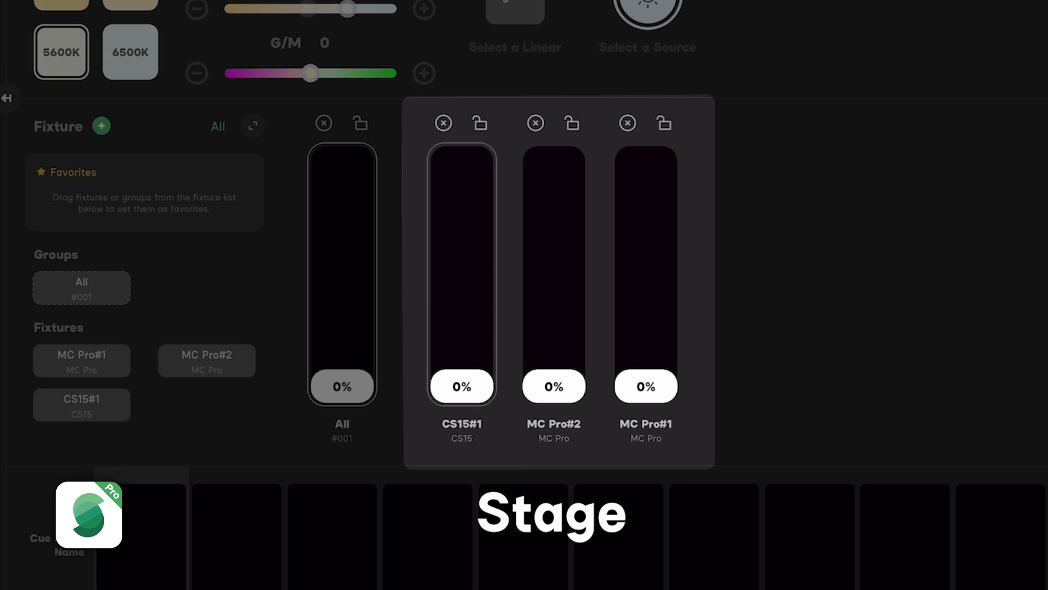
left_click(460, 274)
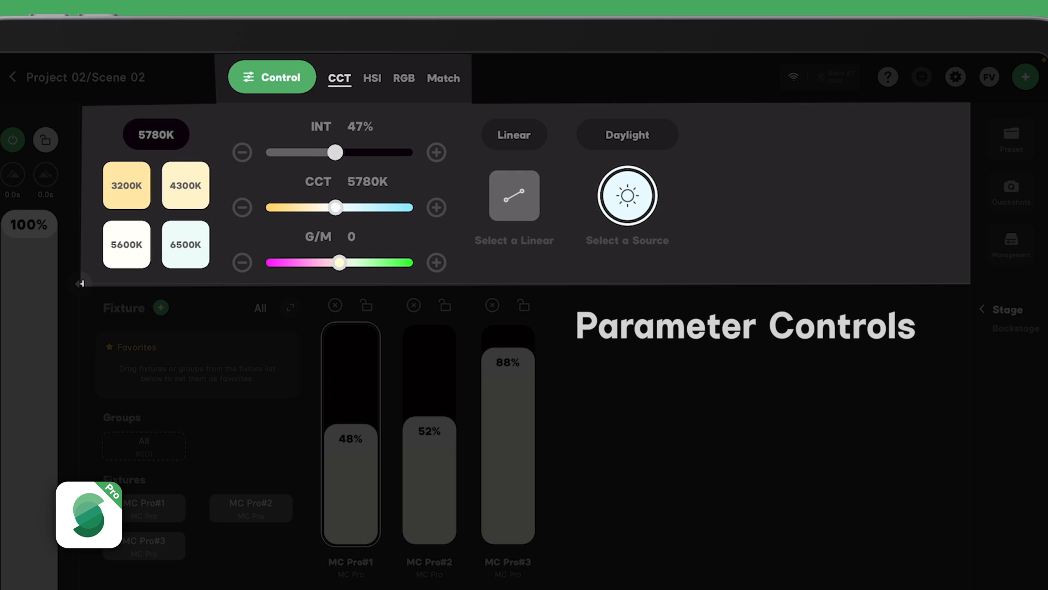
Set MC Pro#1 to 3200K and adjust MC Pro#2's colour with the HSI hue slider
left_click(435, 152)
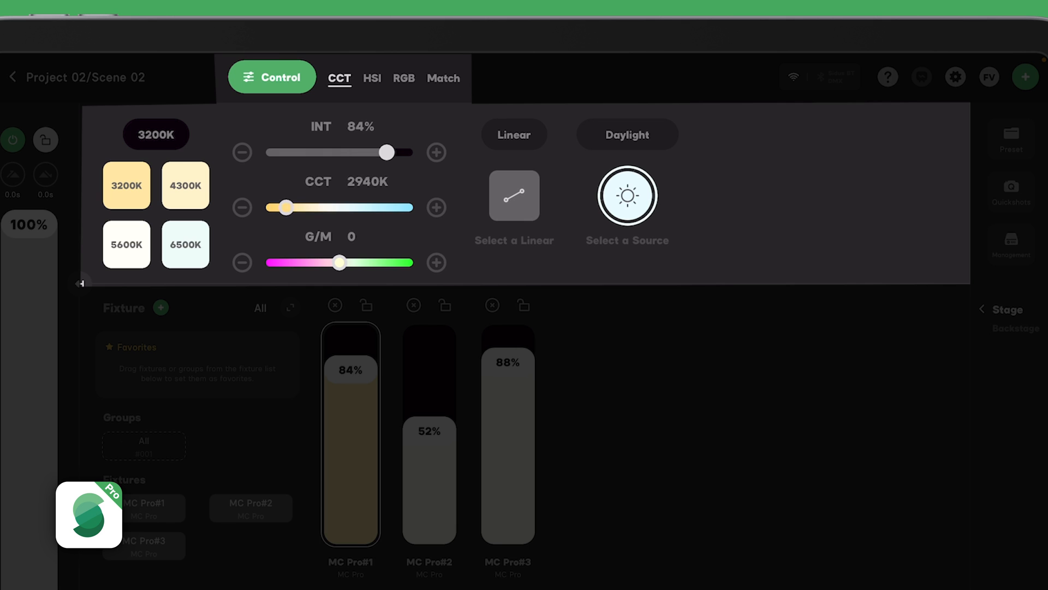
left_click(372, 77)
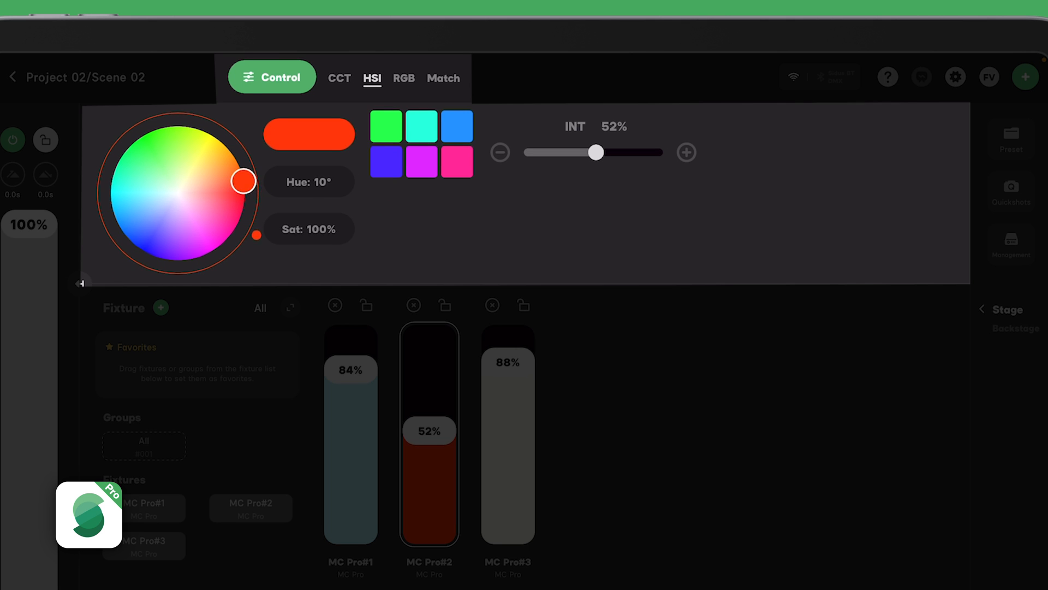
left_click_drag(242, 181, 180, 187)
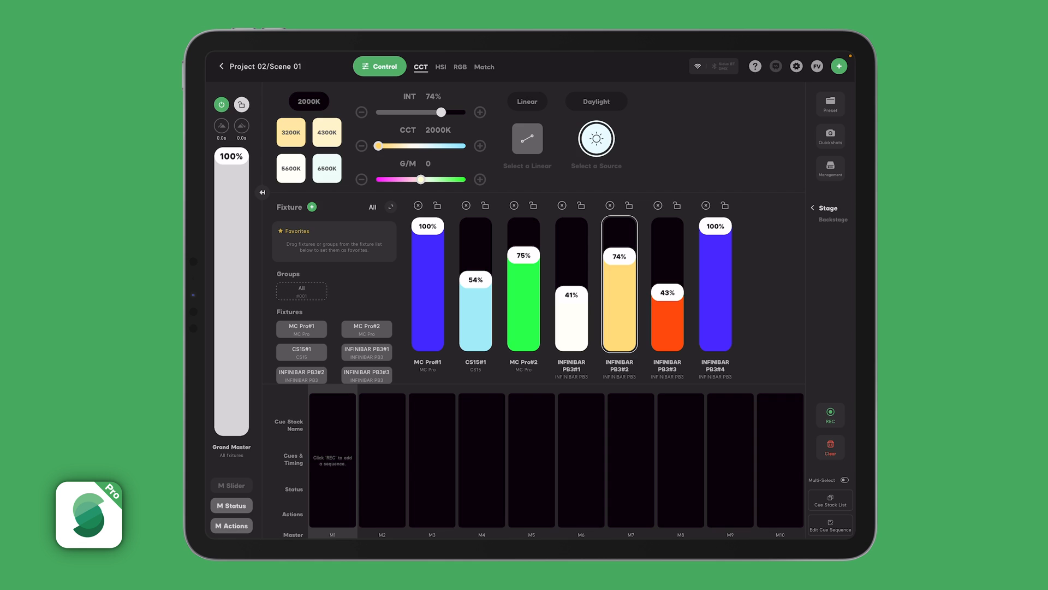
Record a cue named House set to Hold with a yellow tag and confirm it
left_click(830, 410)
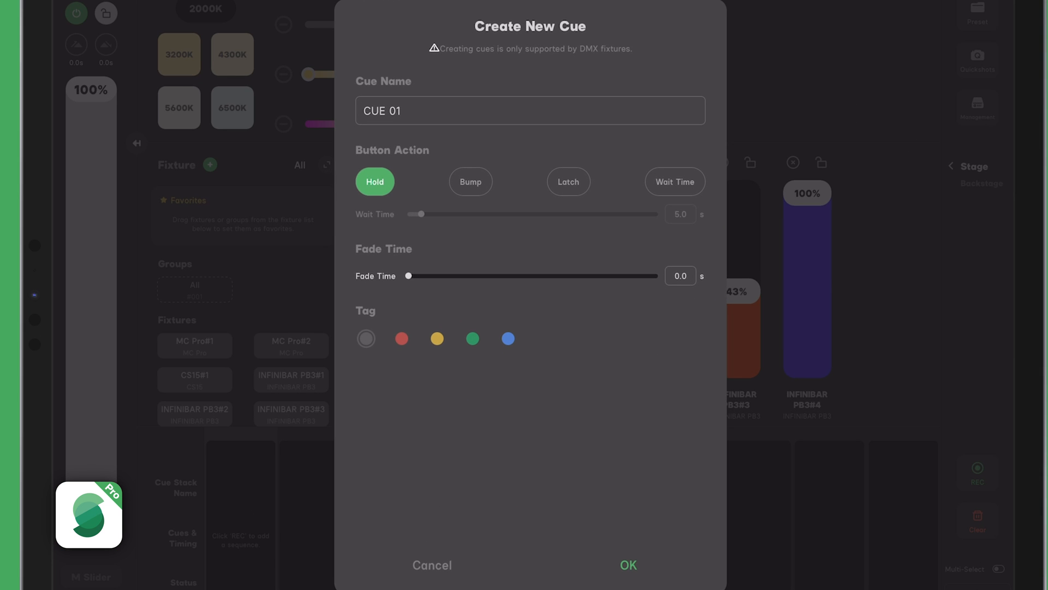
left_click(530, 110)
type("Ho")
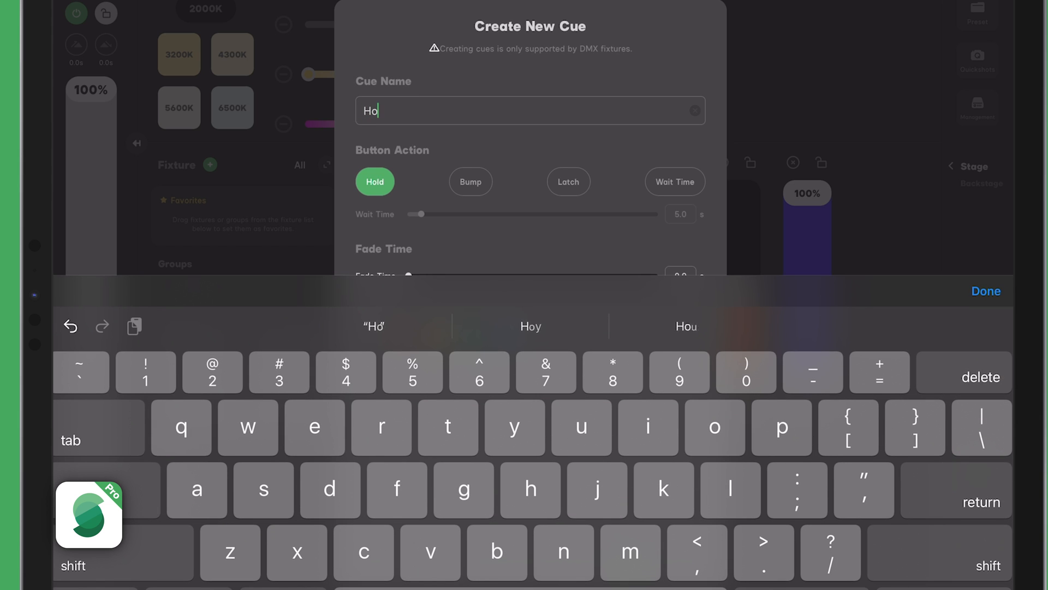
type("use")
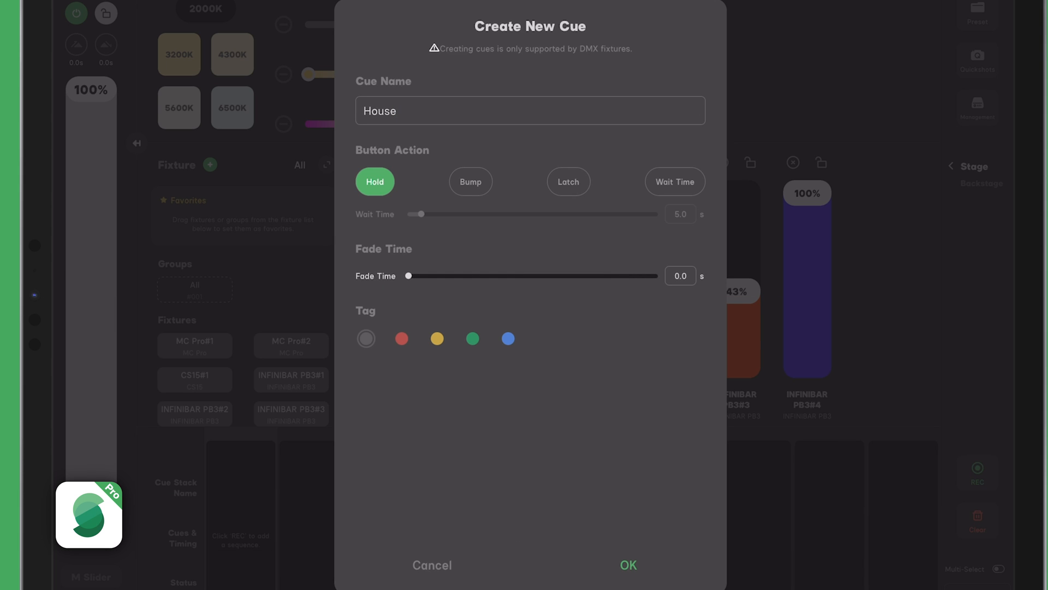
left_click(675, 181)
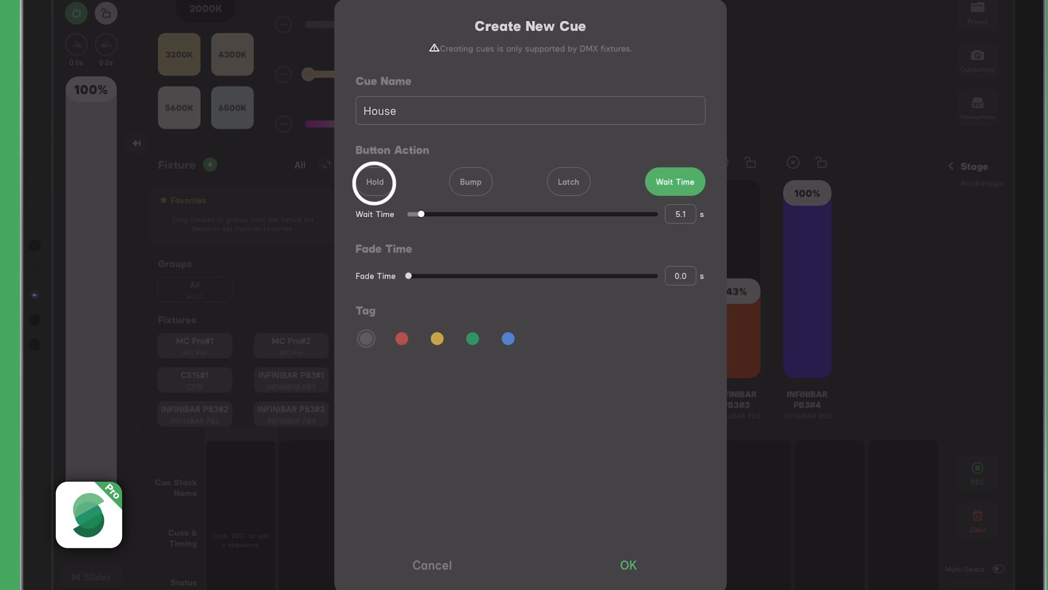
left_click(374, 181)
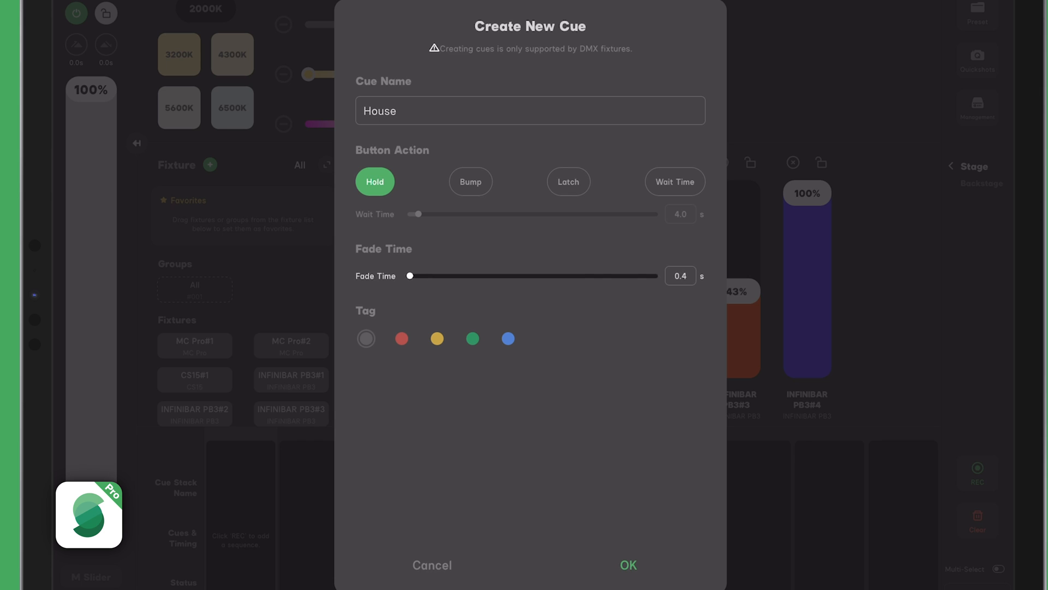
left_click(437, 338)
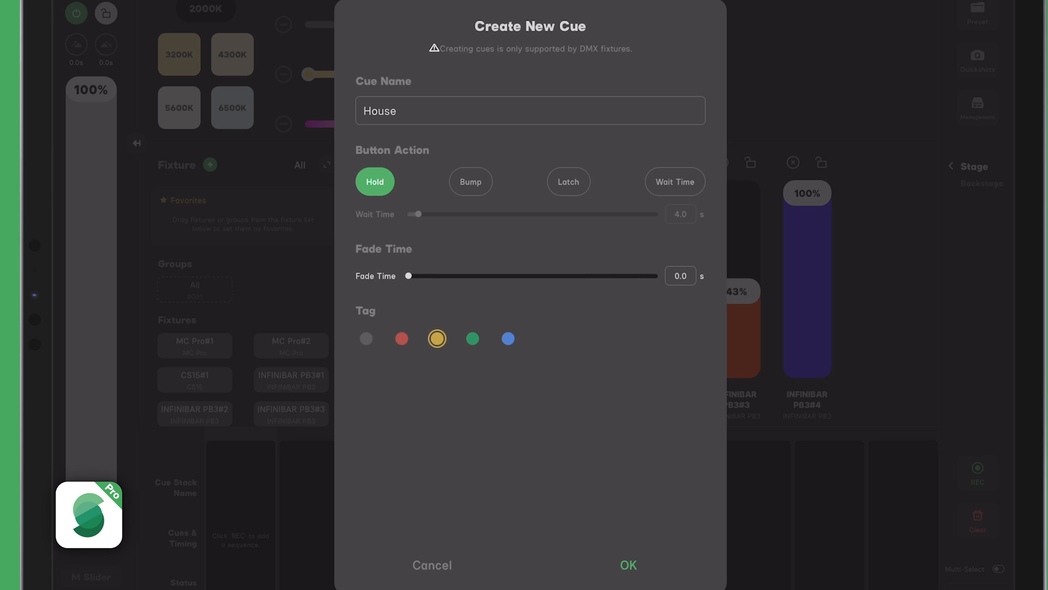
left_click(437, 338)
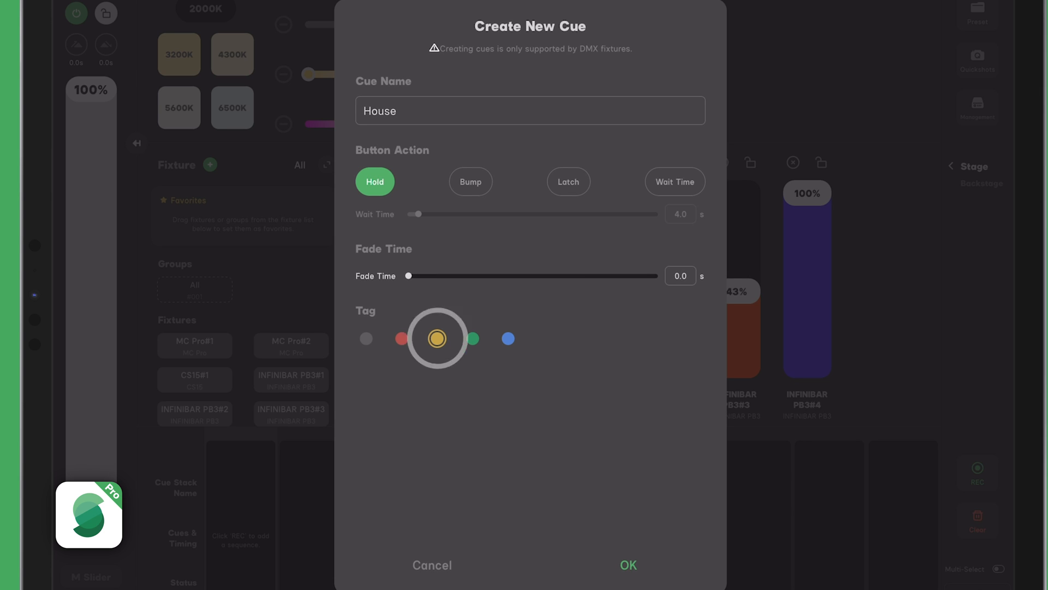
left_click(627, 564)
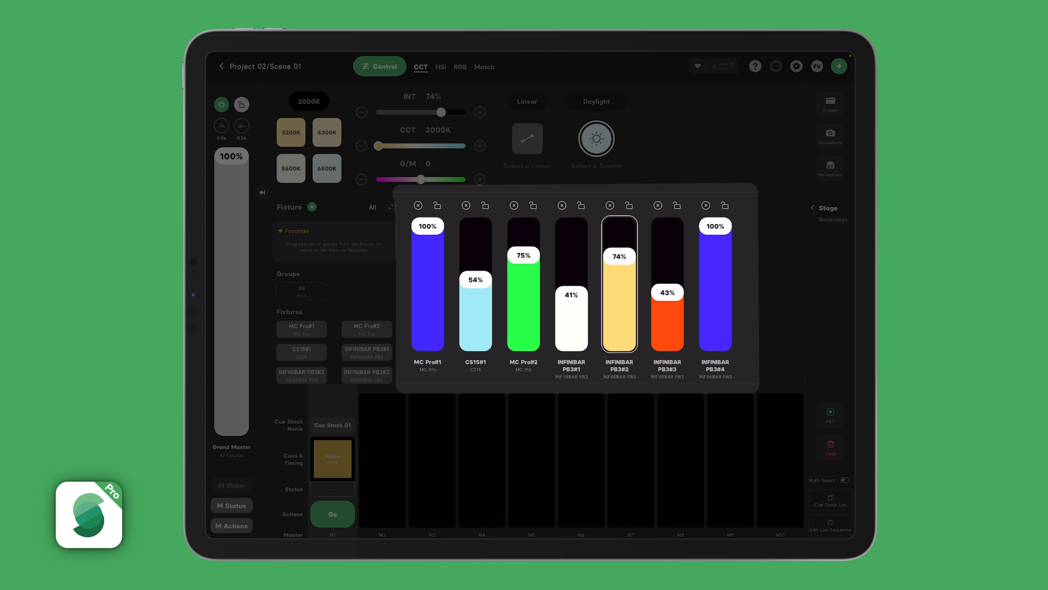
Play the House cue with Go on master M1, then select MC Pro#1 for a red 10% look
left_click(460, 66)
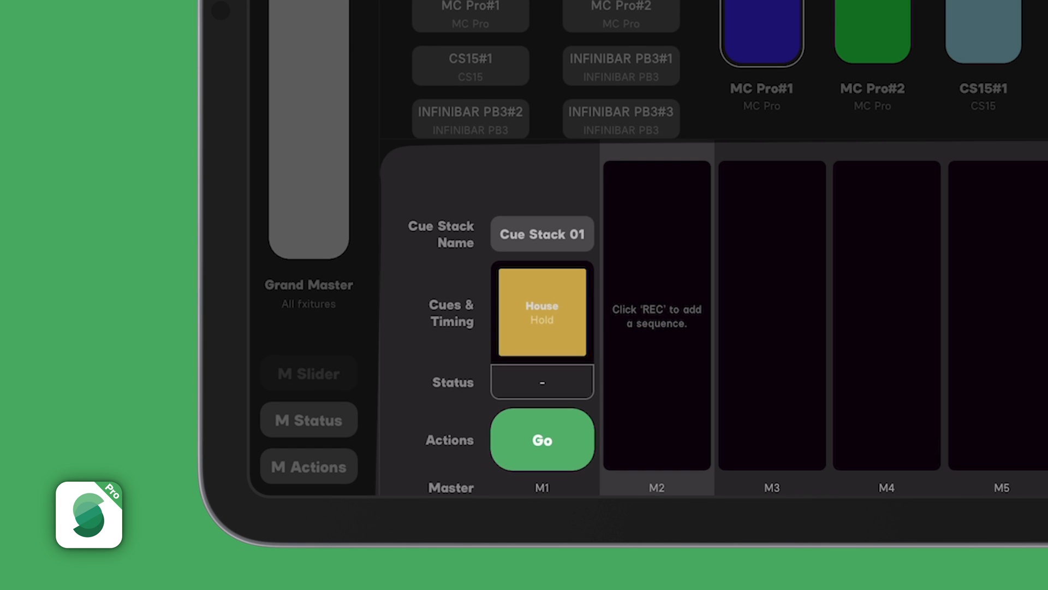
left_click(541, 439)
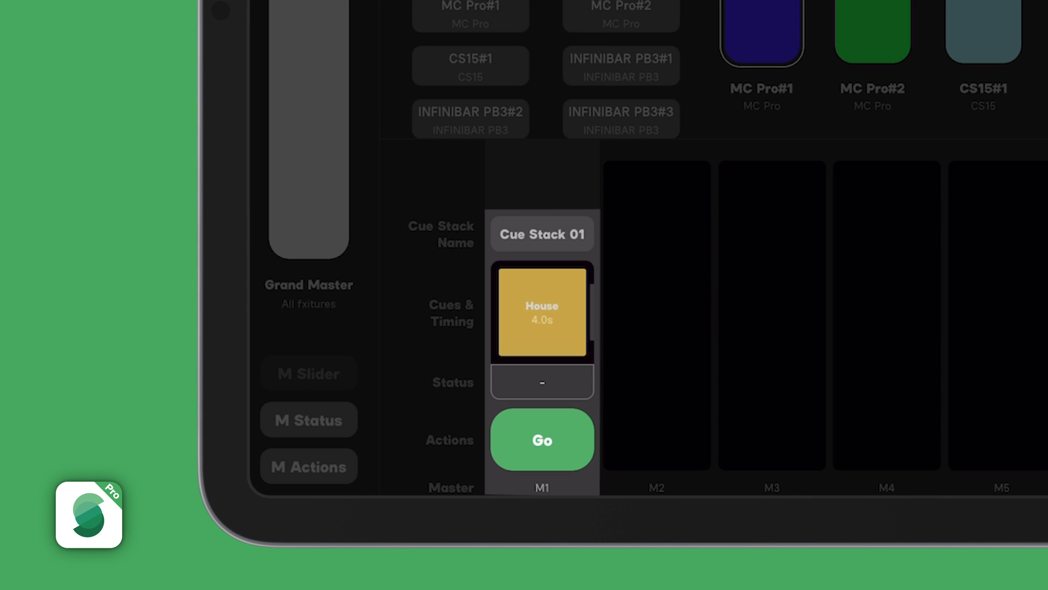
left_click(542, 440)
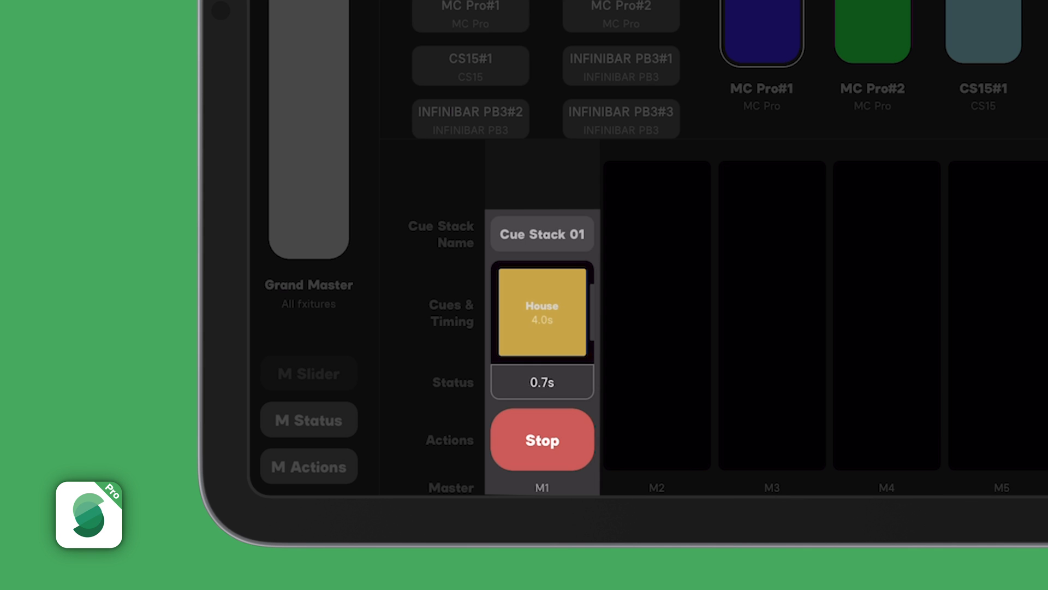
left_click(541, 439)
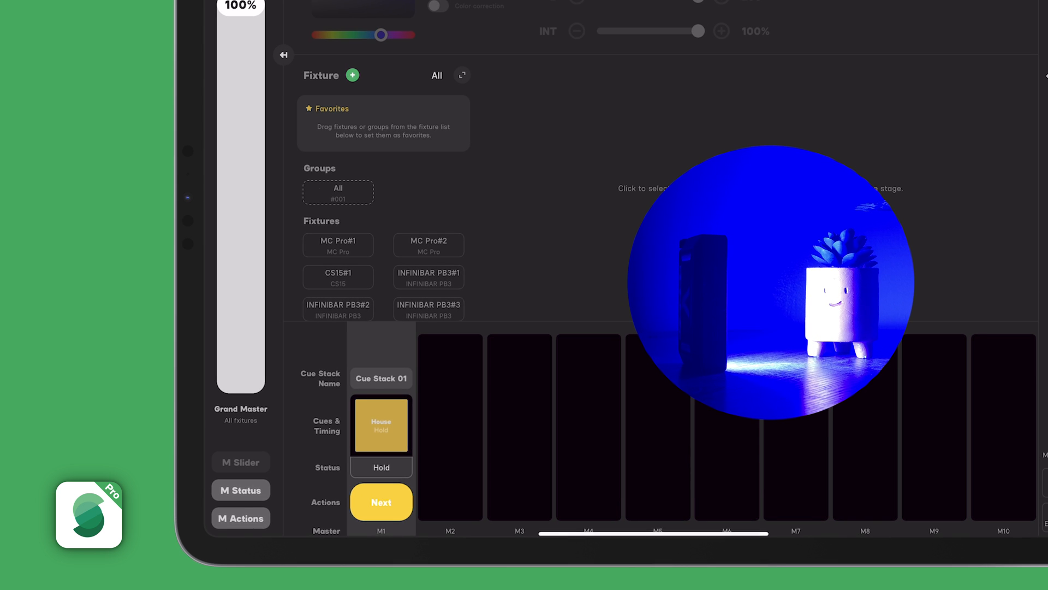
left_click(337, 245)
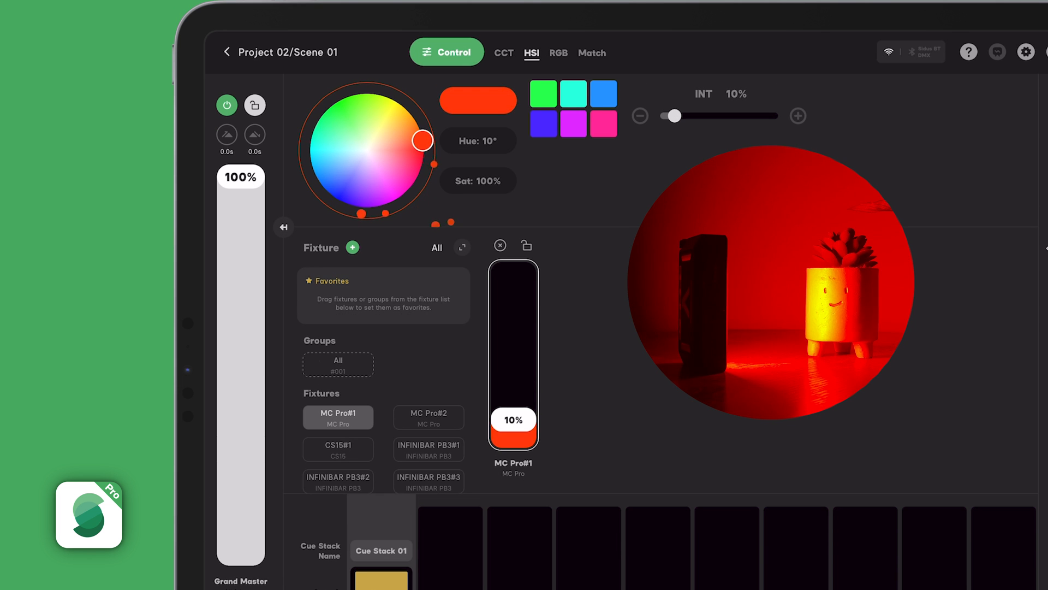
Record again choosing Merge Cue so MC Pro#1's red 10% look merges into CUE 01
scroll("down", 3)
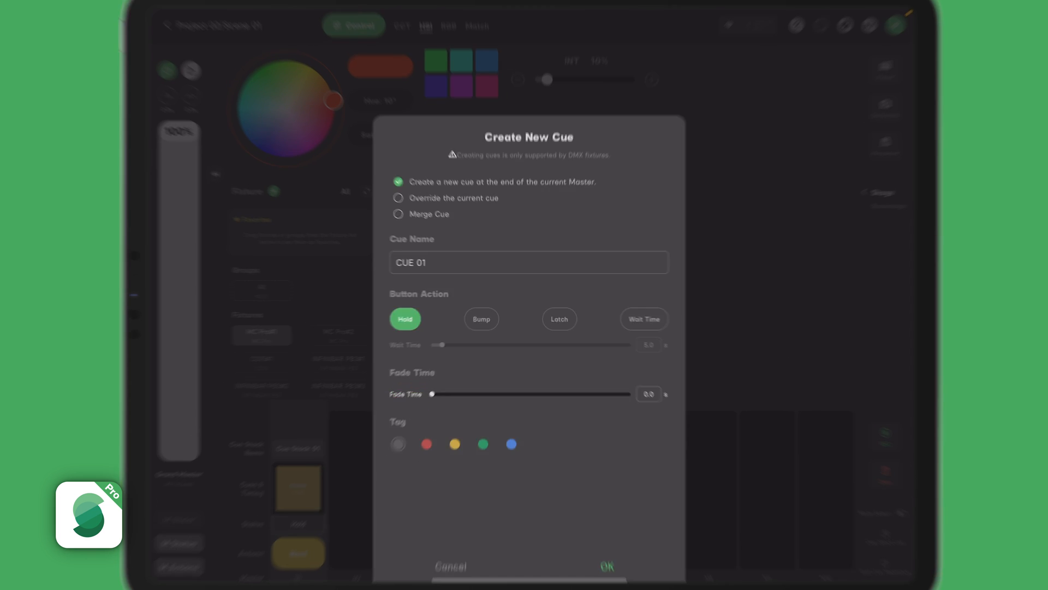
left_click(398, 214)
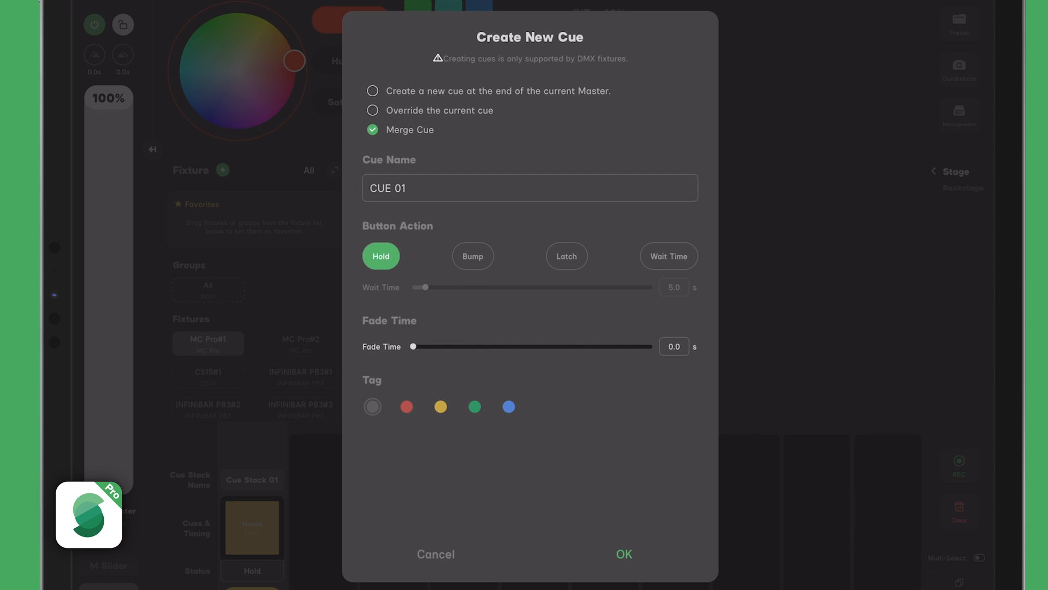
left_click(623, 553)
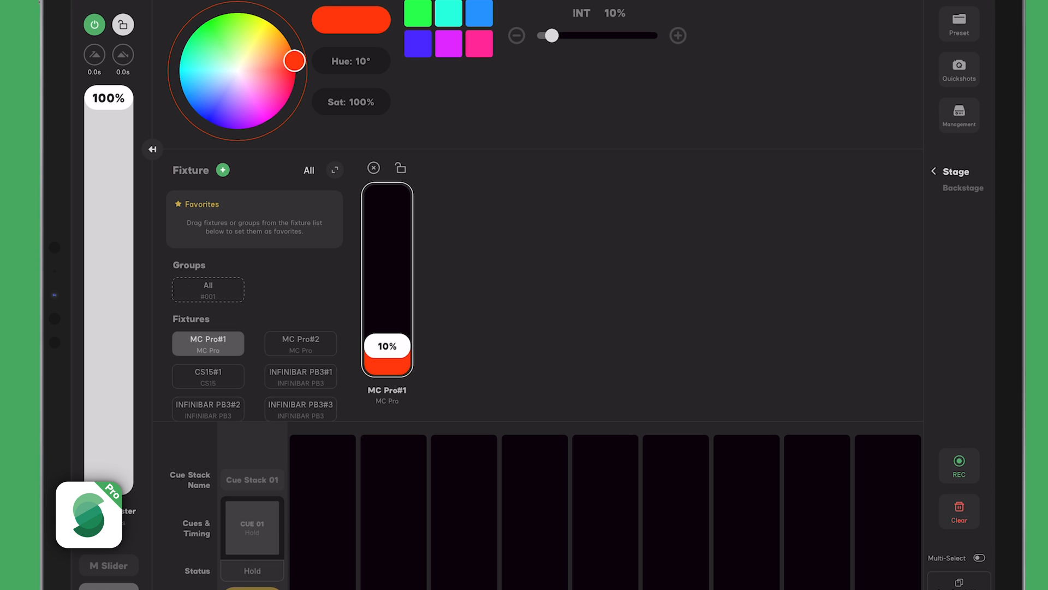